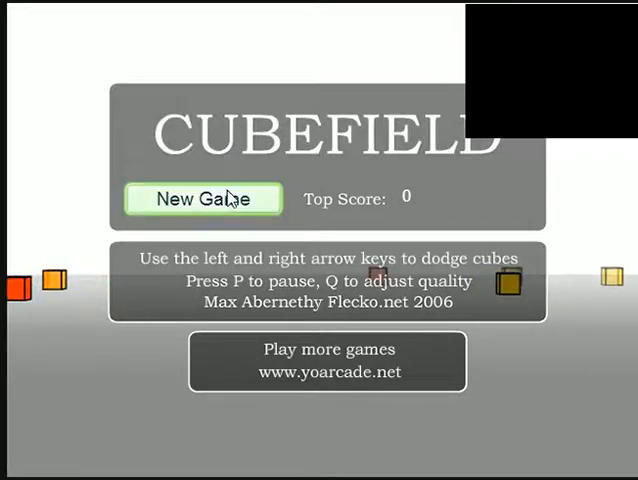
Play a run that sets a new top score of 242015, then start another run.
{"action": "left_click", "coordinate": [204, 198]}
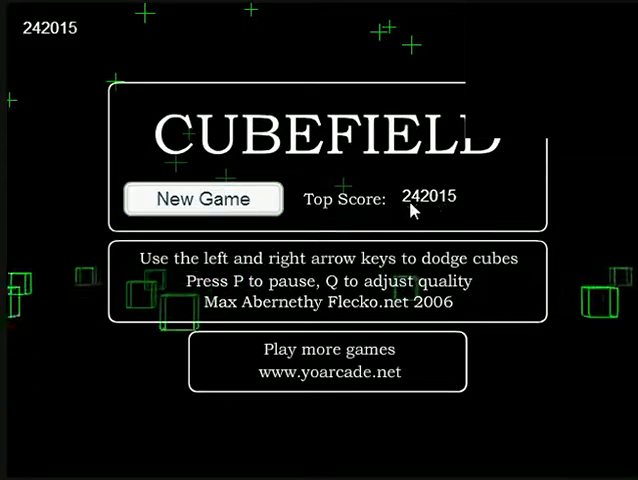
{"action": "left_click", "coordinate": [204, 198]}
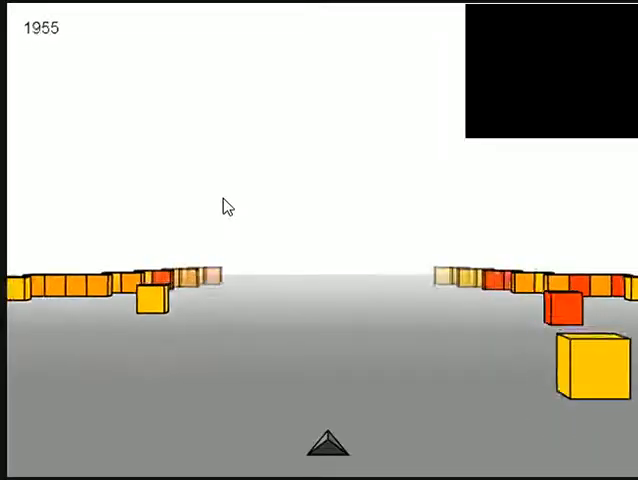